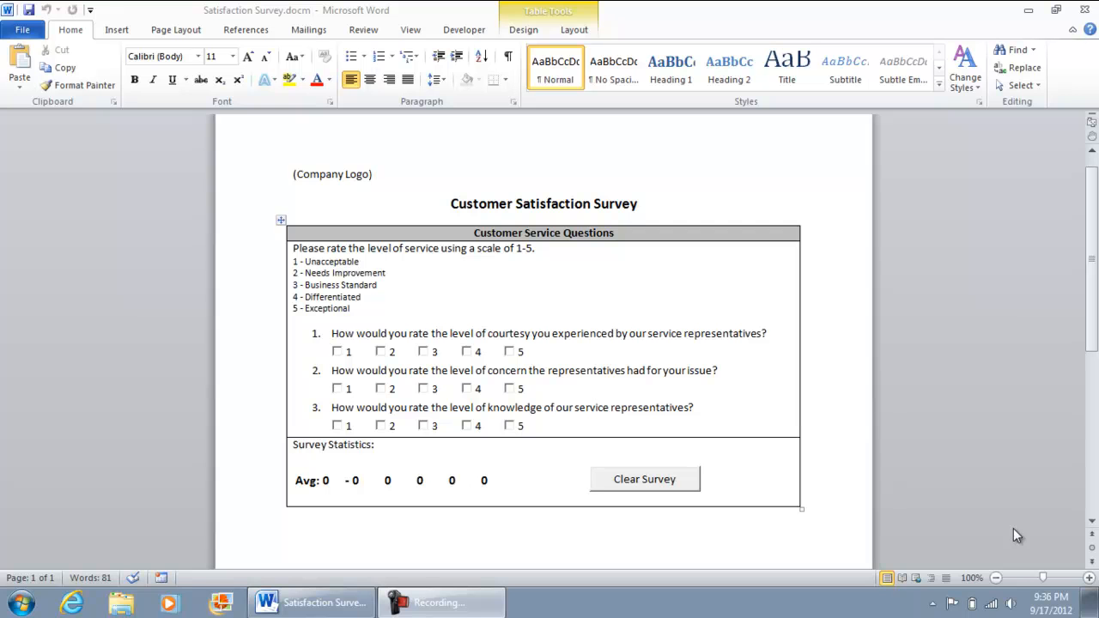
{"action": "mouse_move", "coordinate": [457, 283]}
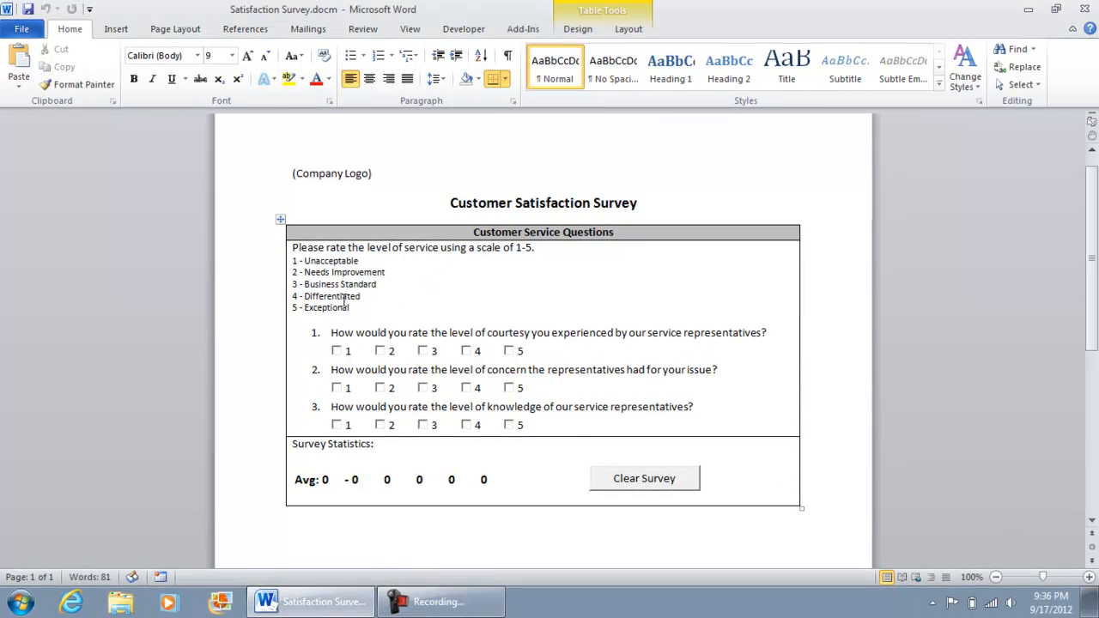
{"action": "mouse_move", "coordinate": [337, 261]}
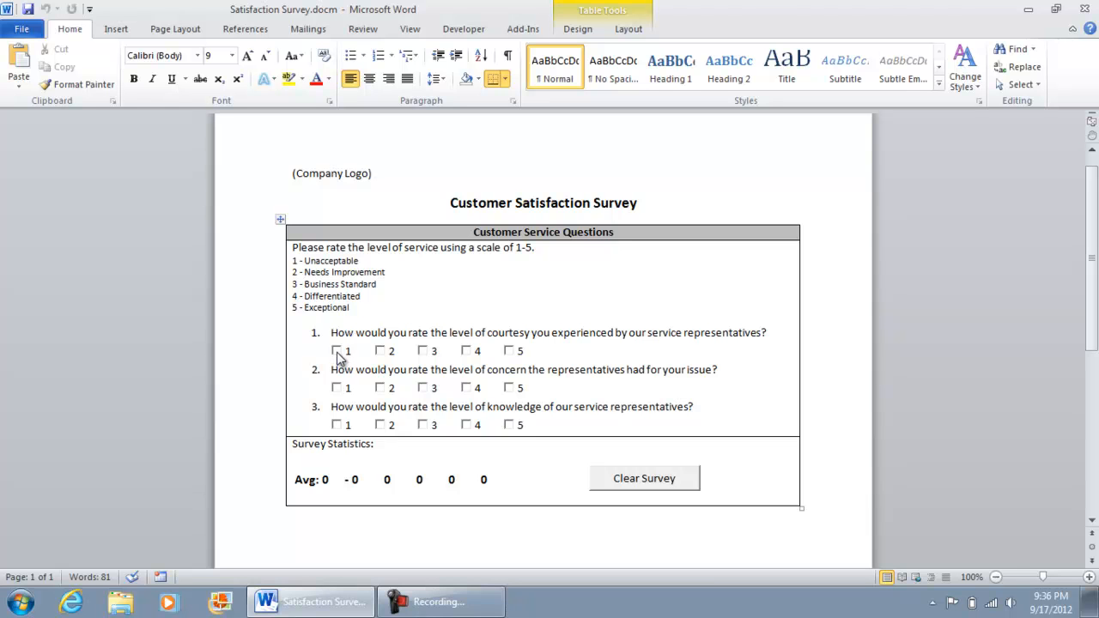
Step: Rate the courtesy question as 1, updating the statistics to a 0.33 average
{"action": "left_click", "coordinate": [337, 350]}
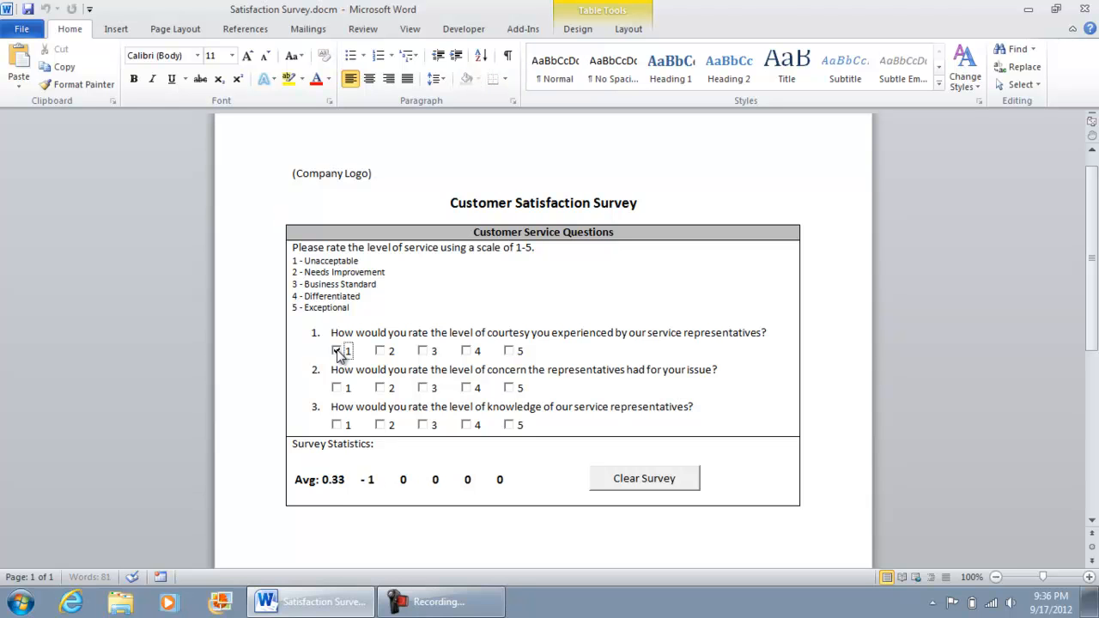
{"action": "left_click", "coordinate": [337, 350]}
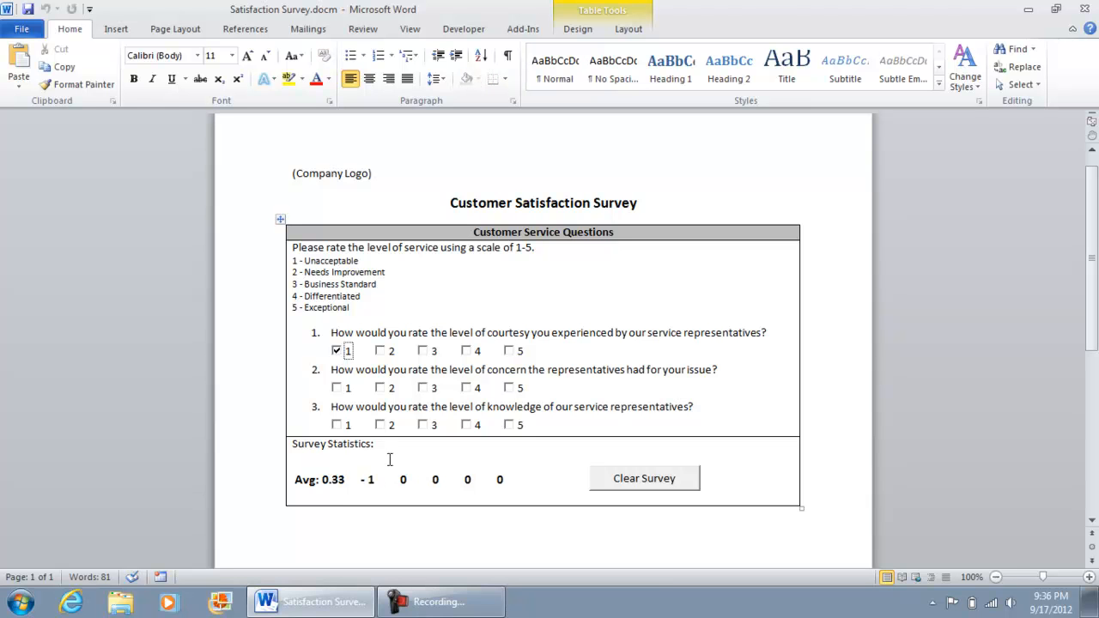
{"action": "mouse_move", "coordinate": [386, 454]}
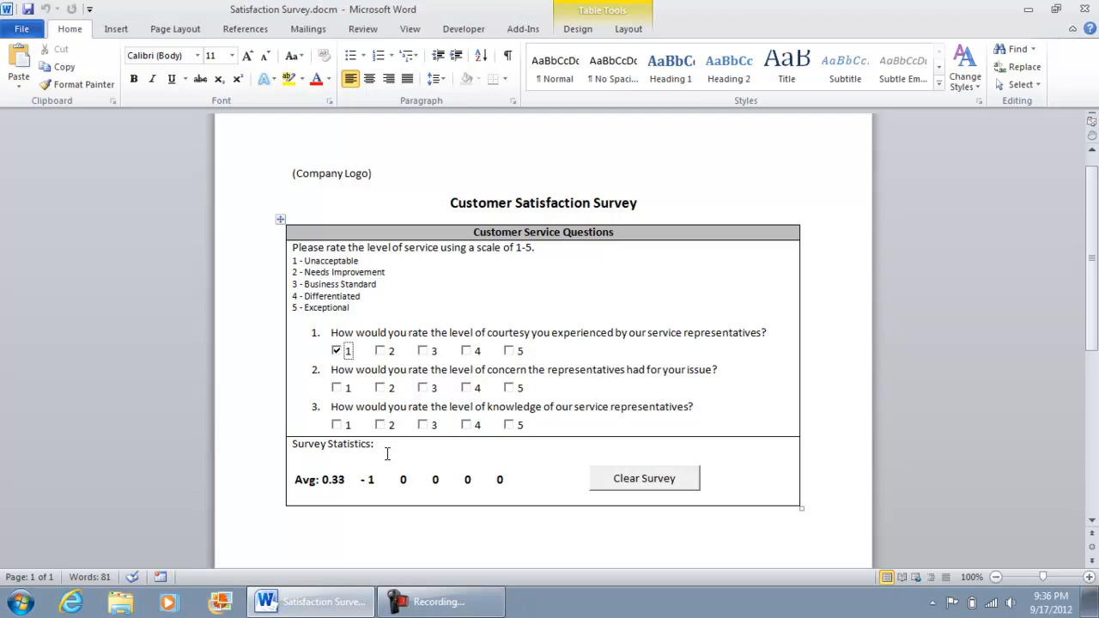
{"action": "mouse_move", "coordinate": [340, 486]}
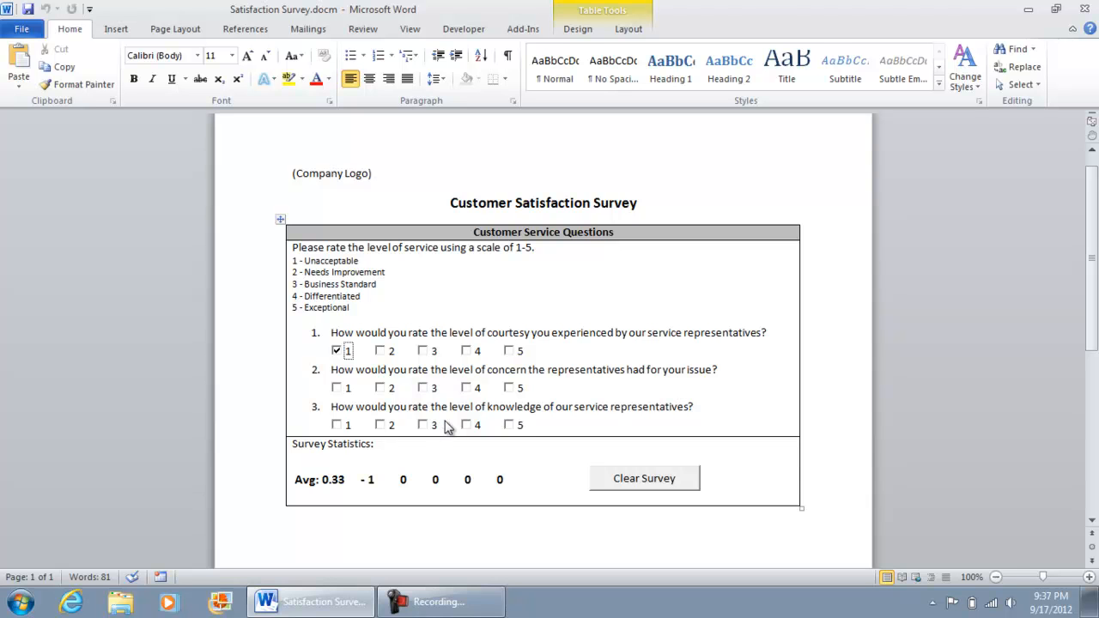
{"action": "mouse_move", "coordinate": [357, 463]}
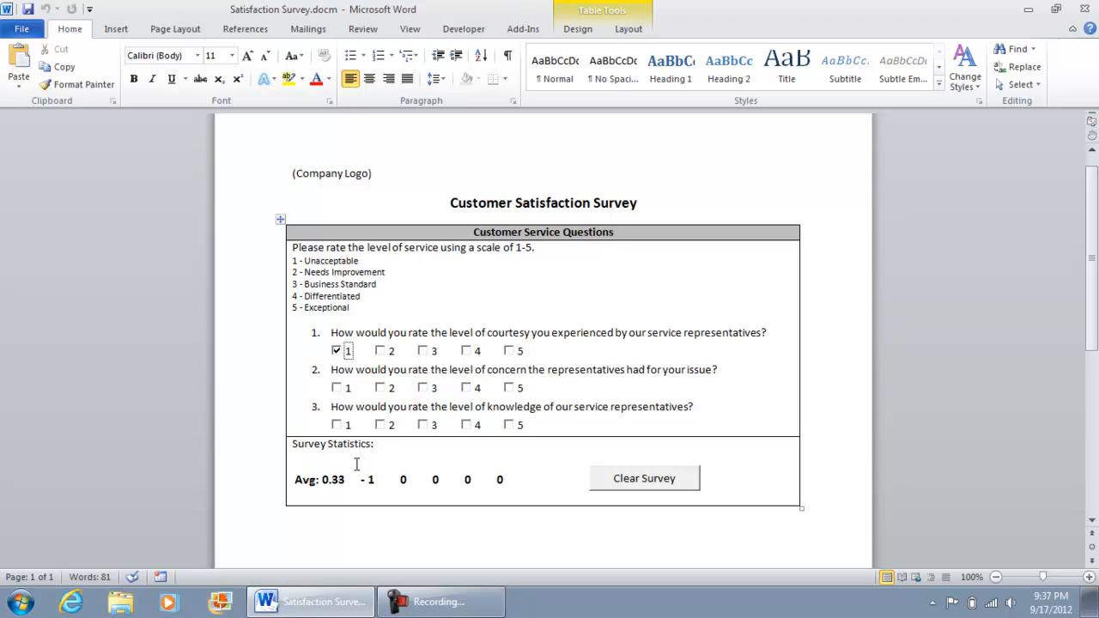
{"action": "mouse_move", "coordinate": [364, 489]}
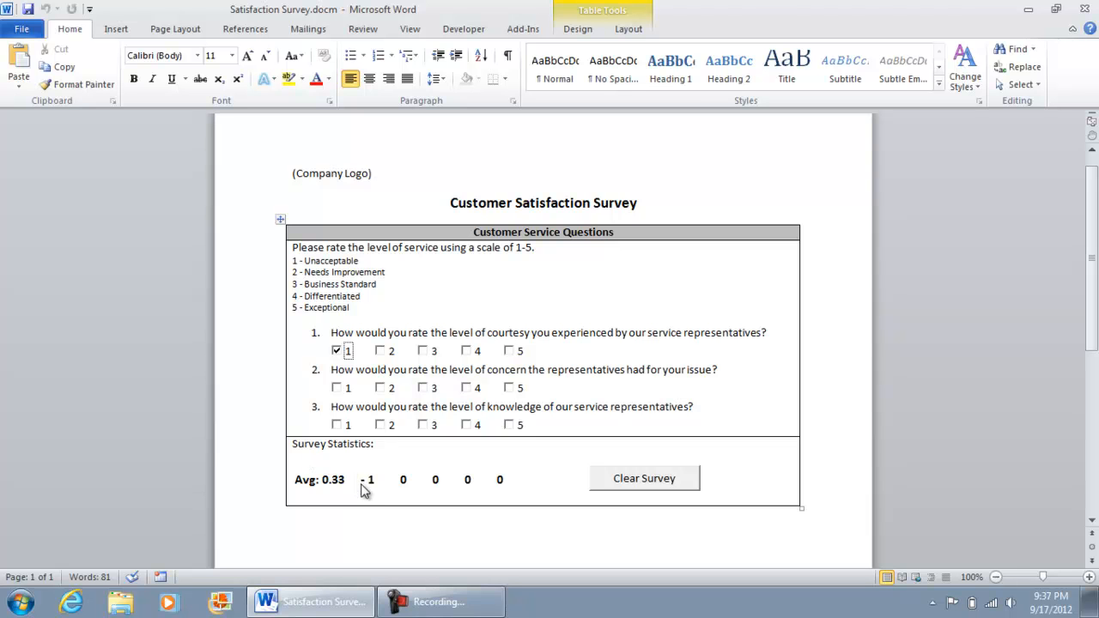
{"action": "mouse_move", "coordinate": [370, 491]}
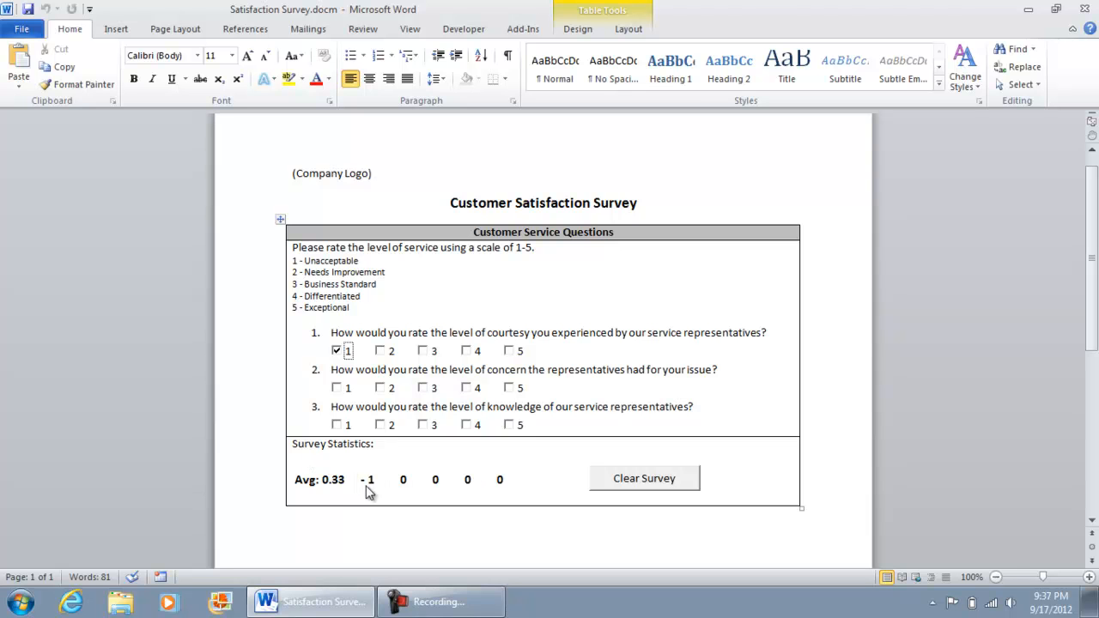
{"action": "mouse_move", "coordinate": [428, 479]}
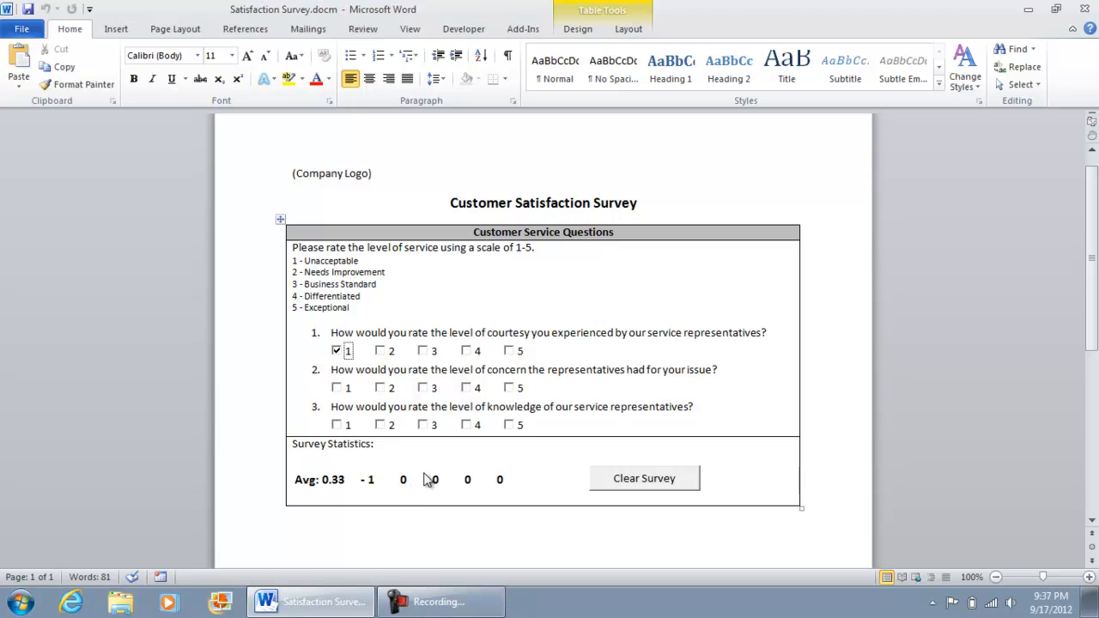
{"action": "mouse_move", "coordinate": [501, 488]}
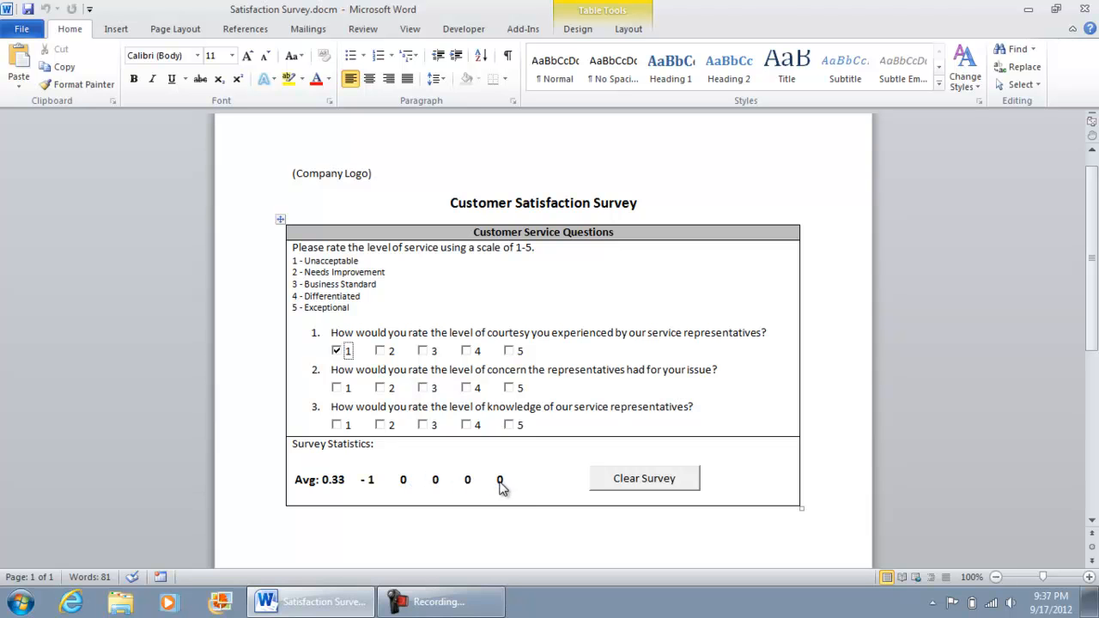
{"action": "mouse_move", "coordinate": [361, 359]}
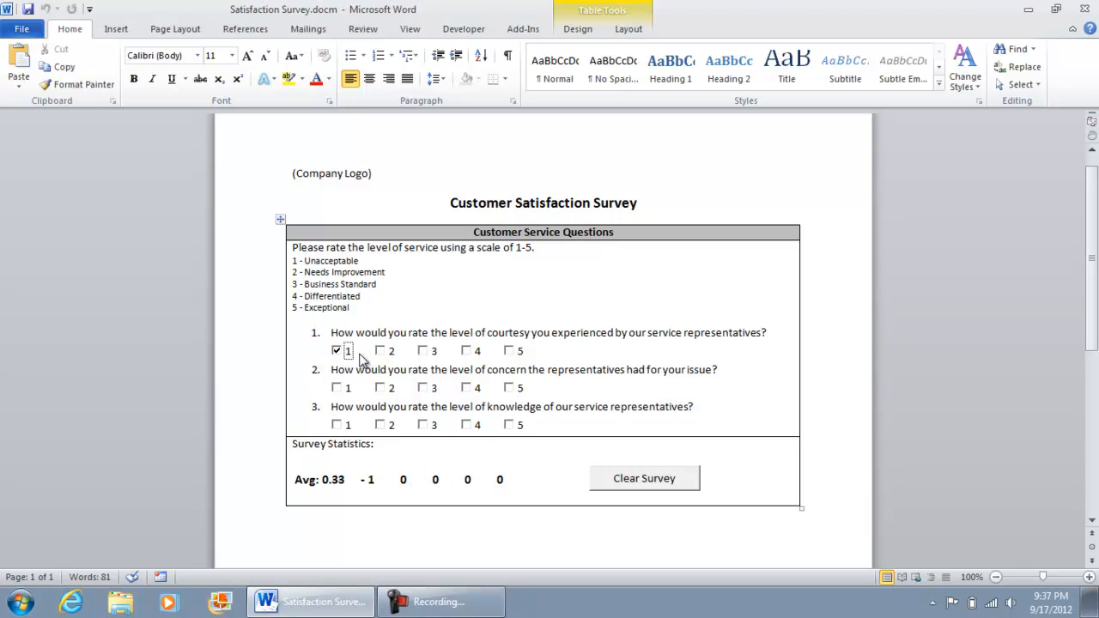
{"action": "mouse_move", "coordinate": [427, 393]}
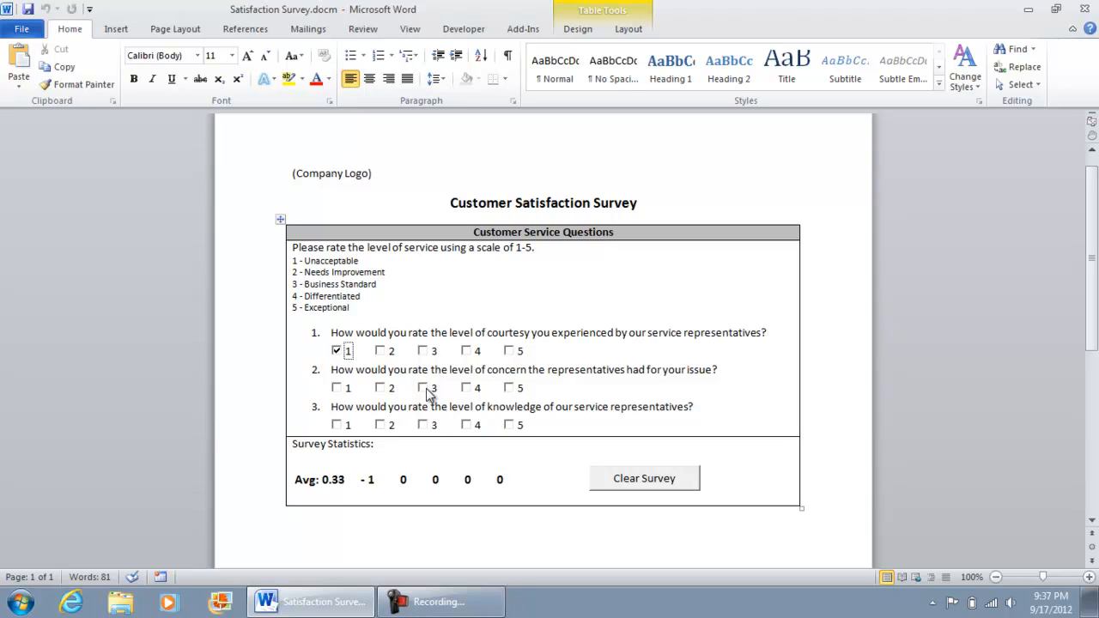
Step: Rate the concern and knowledge questions as 3, raising the average to 2.33
{"action": "left_click", "coordinate": [422, 388]}
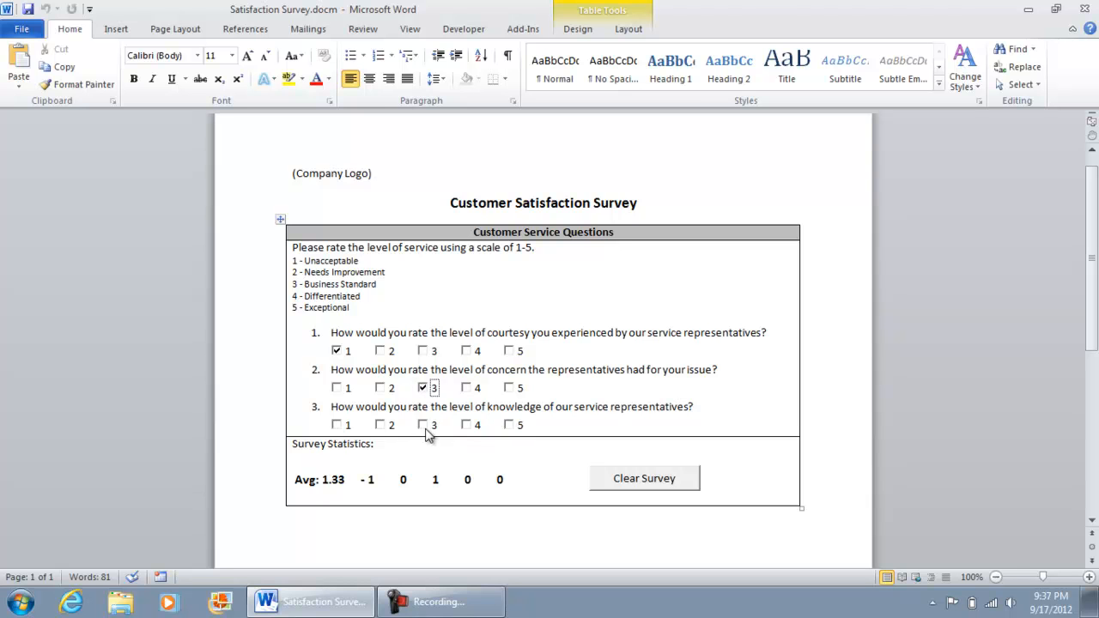
{"action": "left_click", "coordinate": [422, 424]}
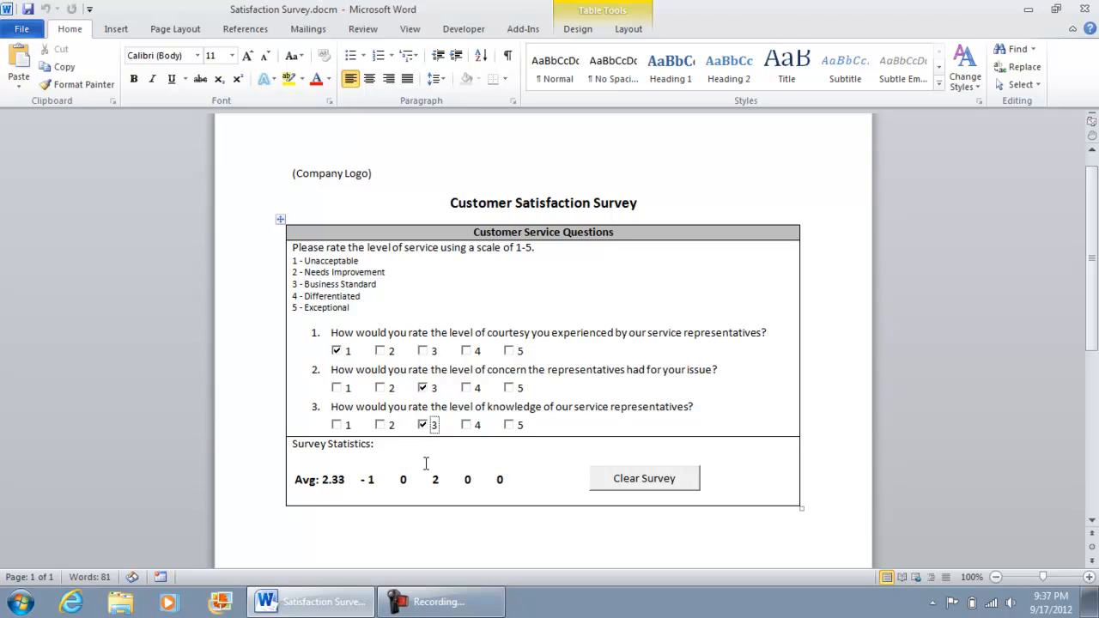
{"action": "mouse_move", "coordinate": [378, 488]}
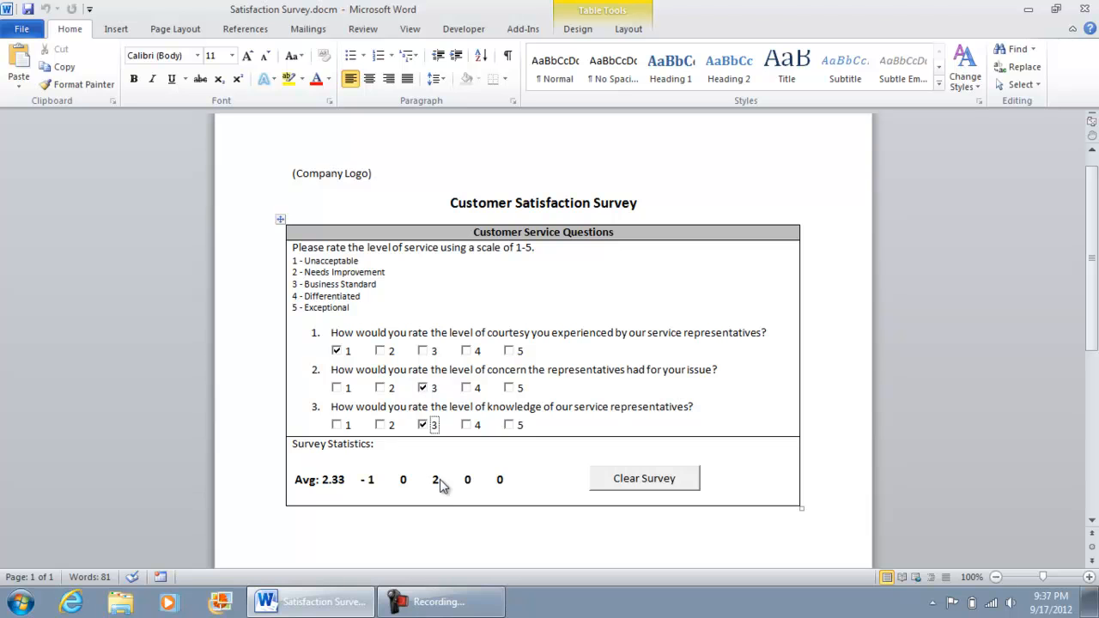
{"action": "mouse_move", "coordinate": [505, 487]}
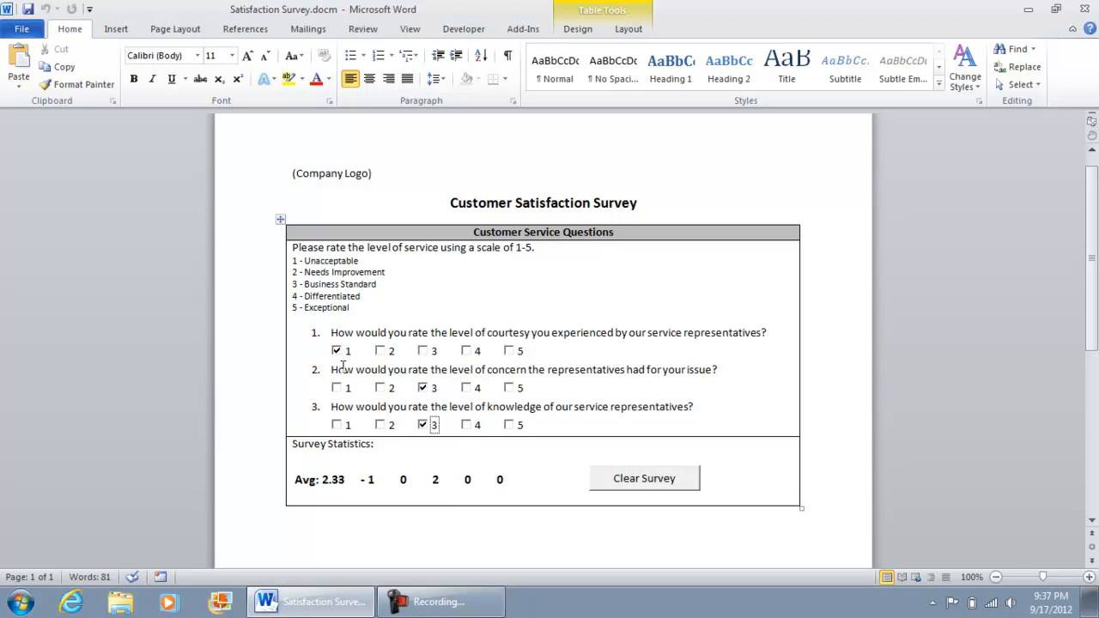
{"action": "mouse_move", "coordinate": [327, 495]}
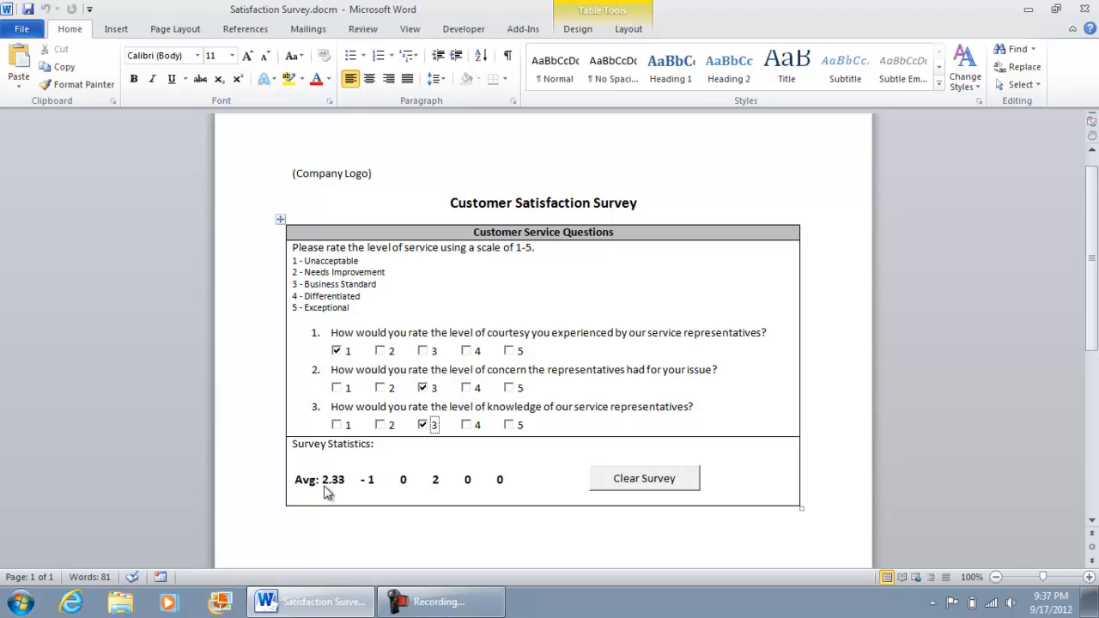
{"action": "mouse_move", "coordinate": [567, 420]}
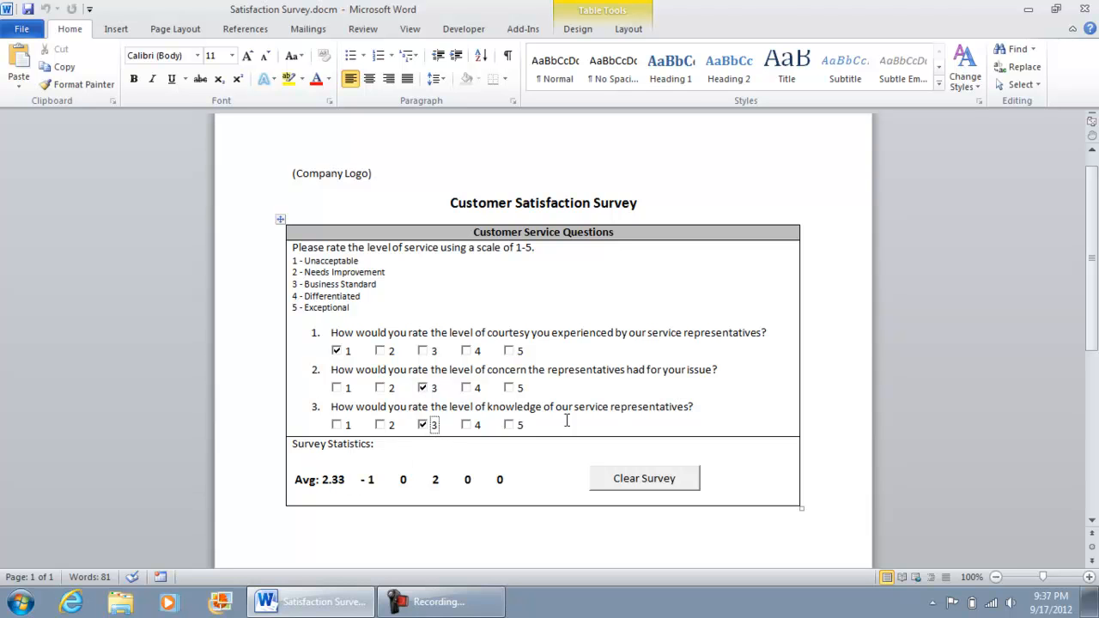
{"action": "mouse_move", "coordinate": [646, 488]}
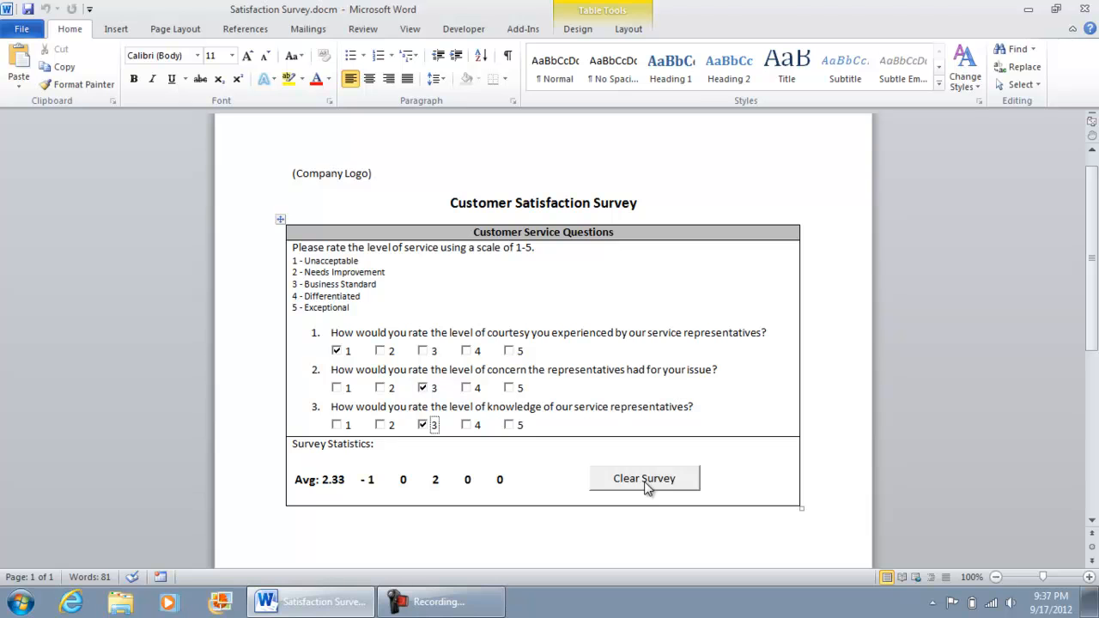
Step: Clear the survey twice via Clear Survey, confirming Yes so all statistics read zero
{"action": "left_click", "coordinate": [644, 478]}
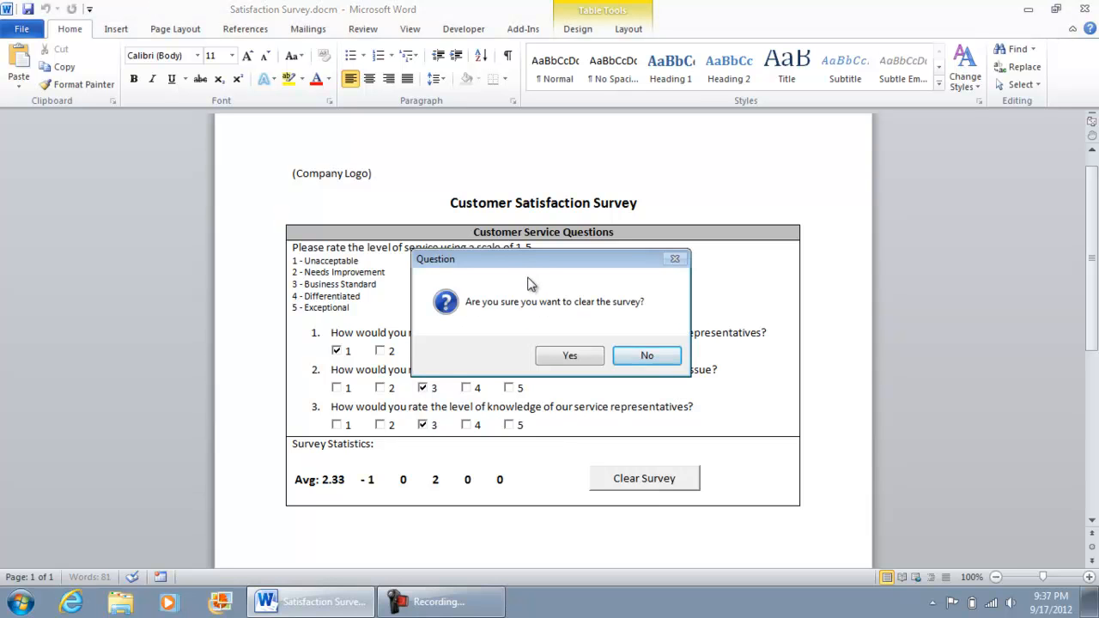
{"action": "mouse_move", "coordinate": [570, 356]}
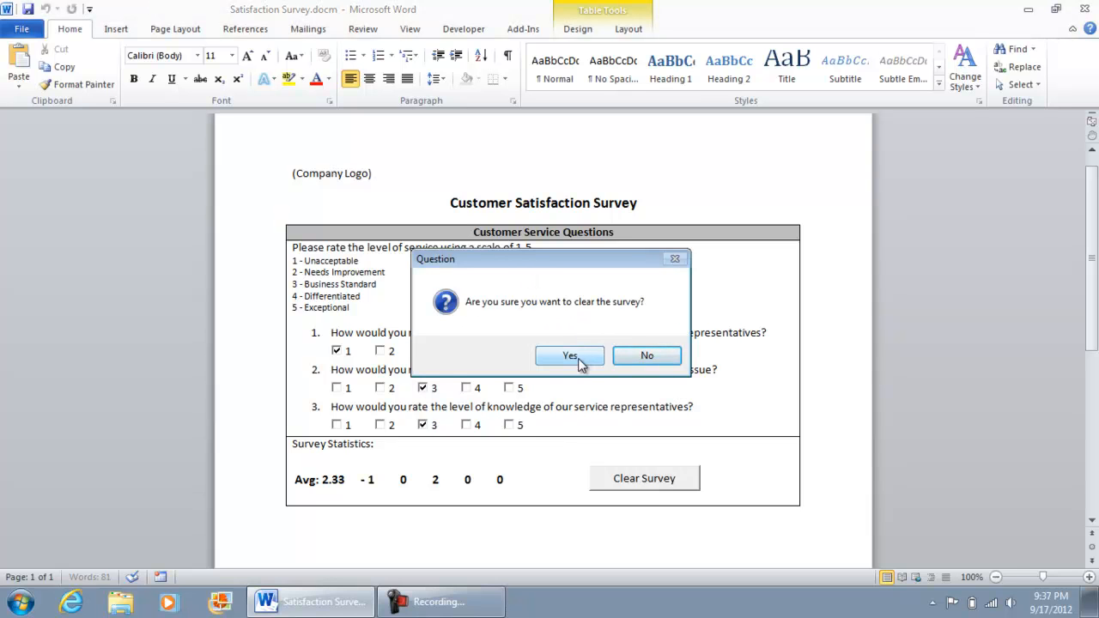
{"action": "left_click", "coordinate": [570, 355]}
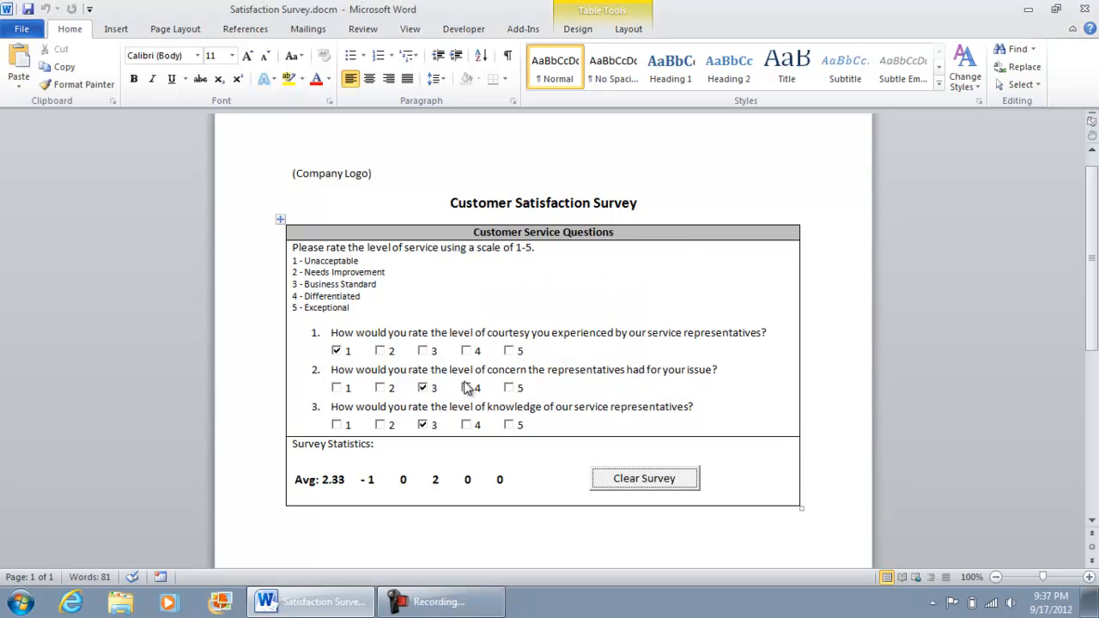
{"action": "left_click", "coordinate": [644, 477]}
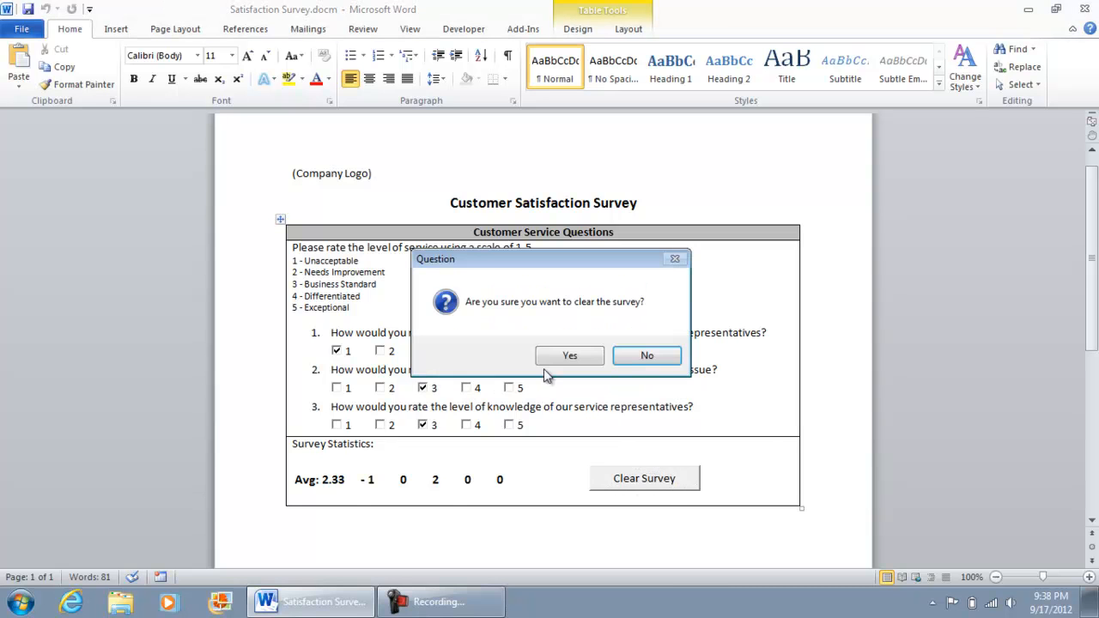
{"action": "left_click", "coordinate": [570, 355]}
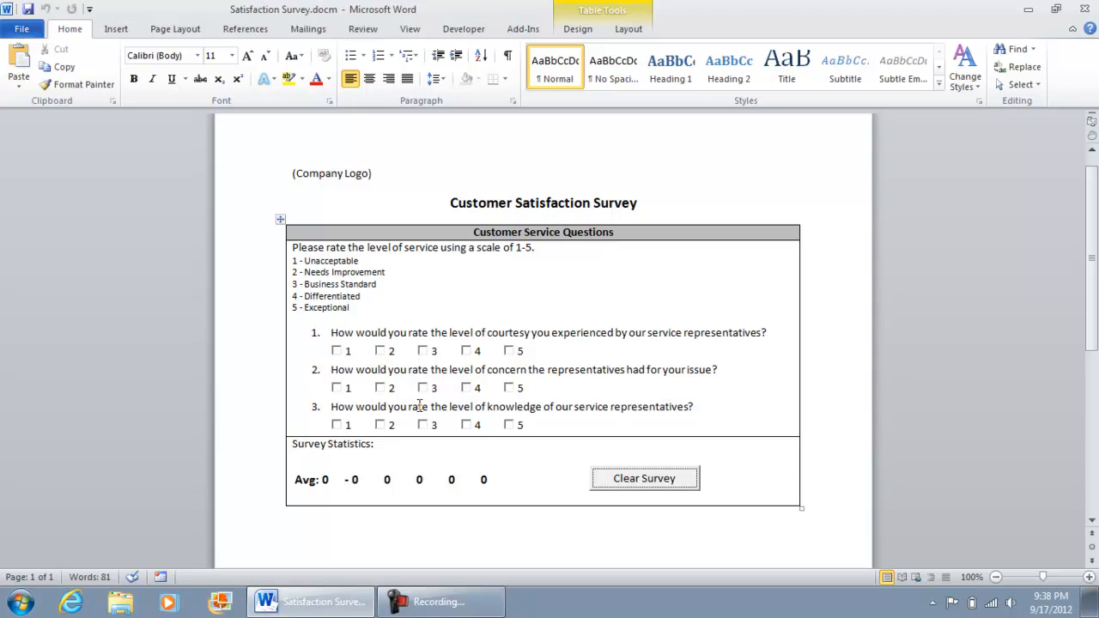
{"action": "mouse_move", "coordinate": [512, 491]}
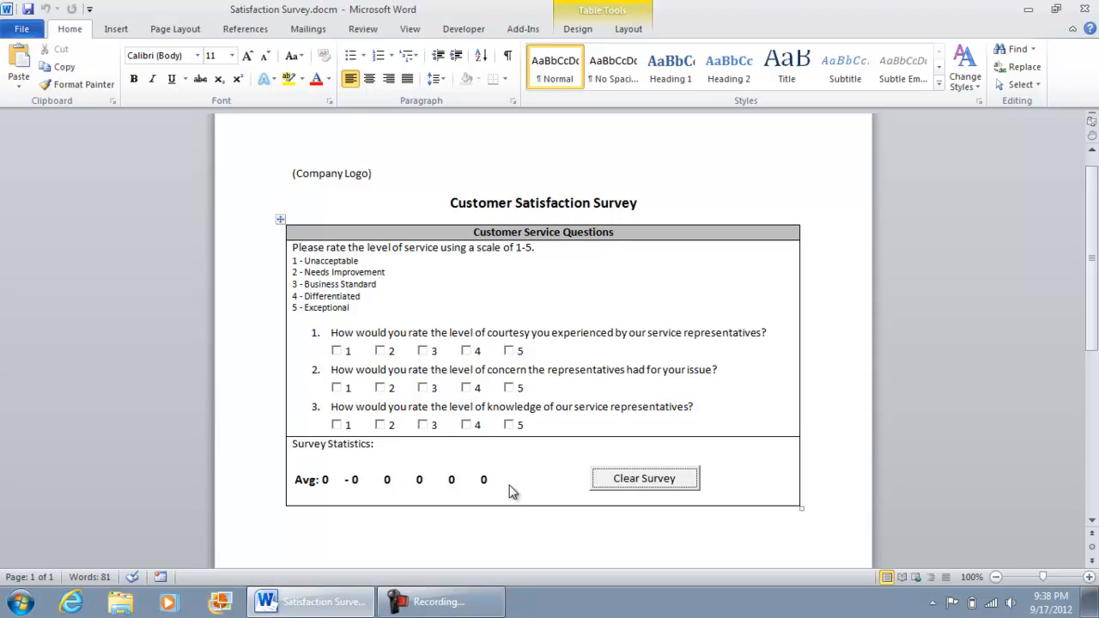
{"action": "mouse_move", "coordinate": [587, 330]}
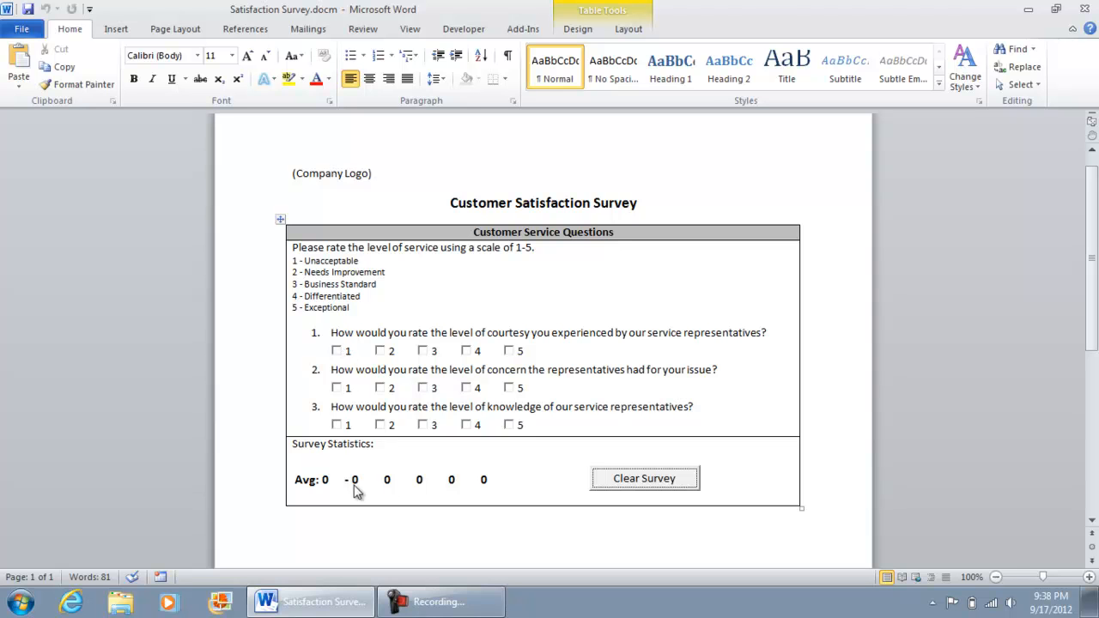
{"action": "mouse_move", "coordinate": [677, 494]}
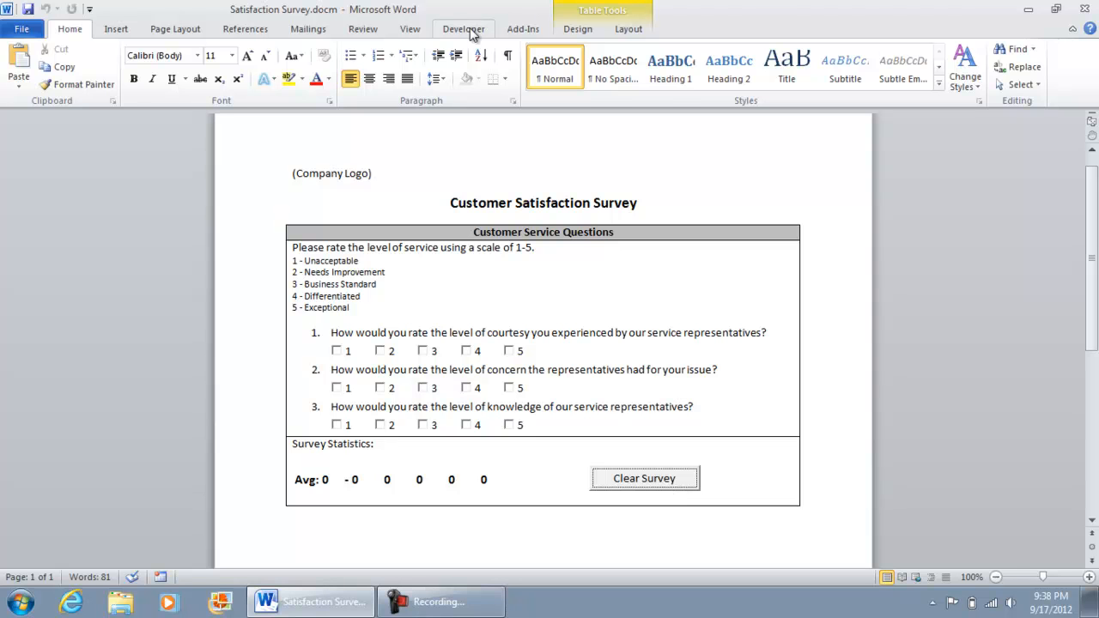
Step: Show the Developer ribbon with its macro and form-control commands
{"action": "left_click", "coordinate": [463, 27]}
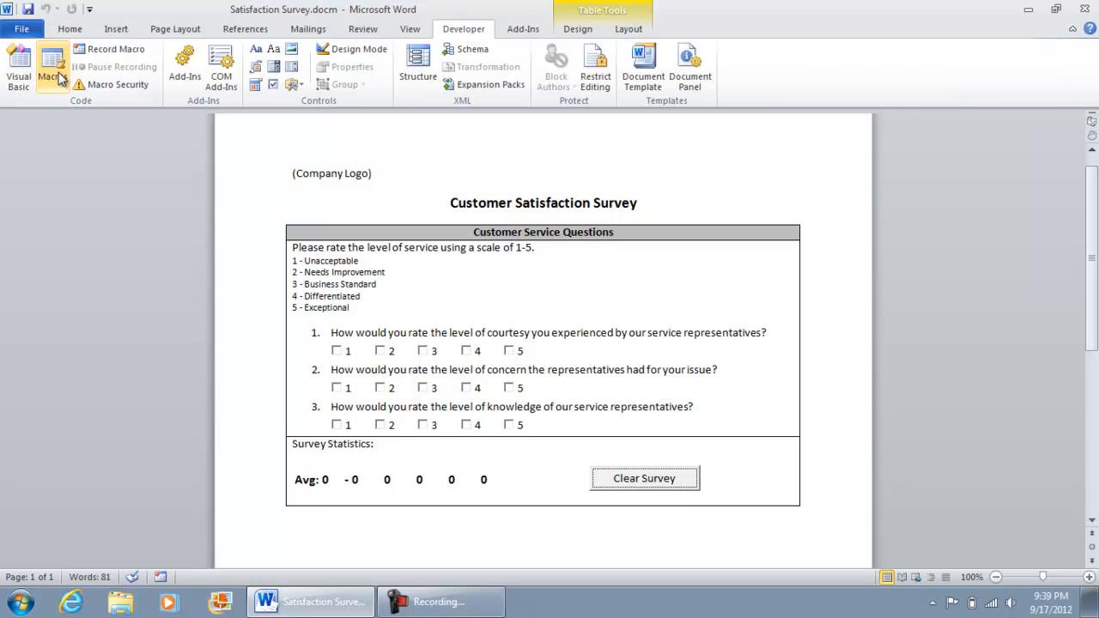
{"action": "mouse_move", "coordinate": [554, 73]}
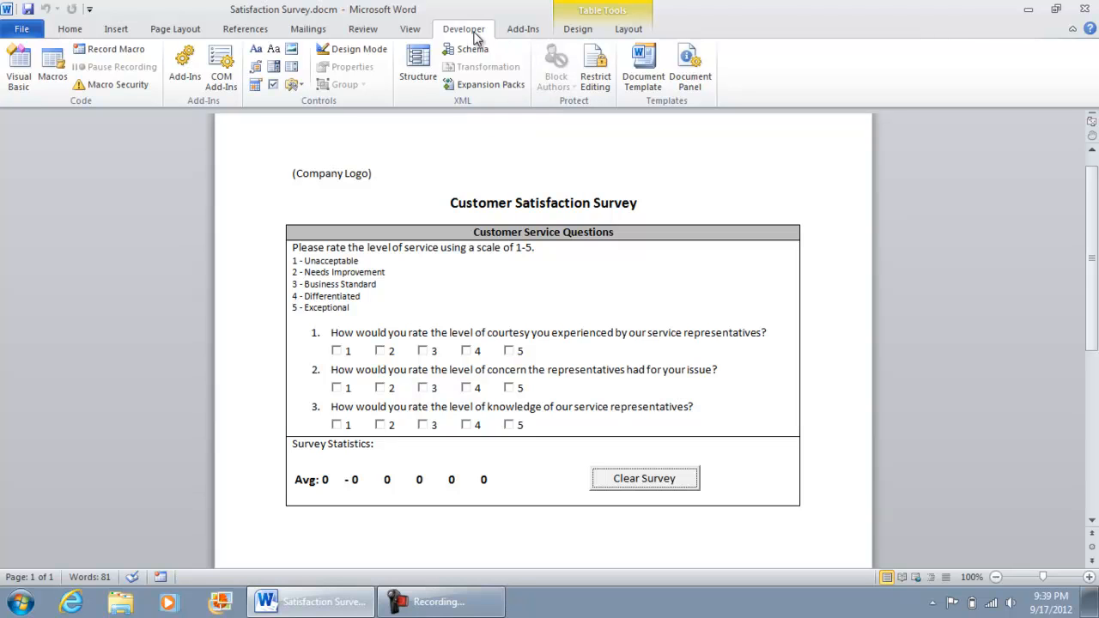
{"action": "mouse_move", "coordinate": [462, 48]}
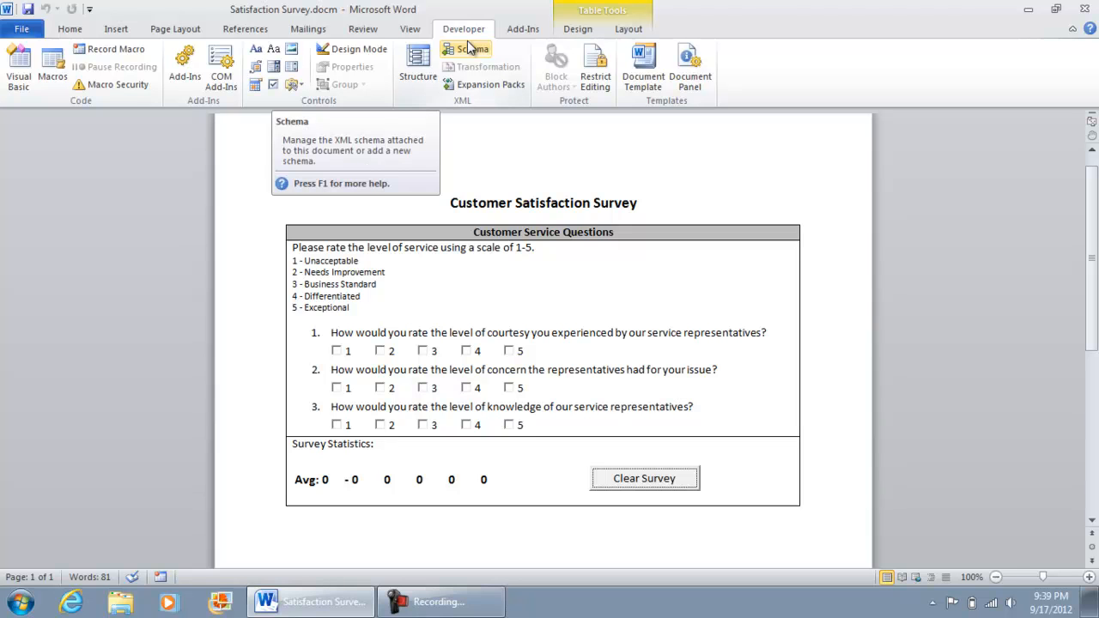
{"action": "mouse_move", "coordinate": [480, 48]}
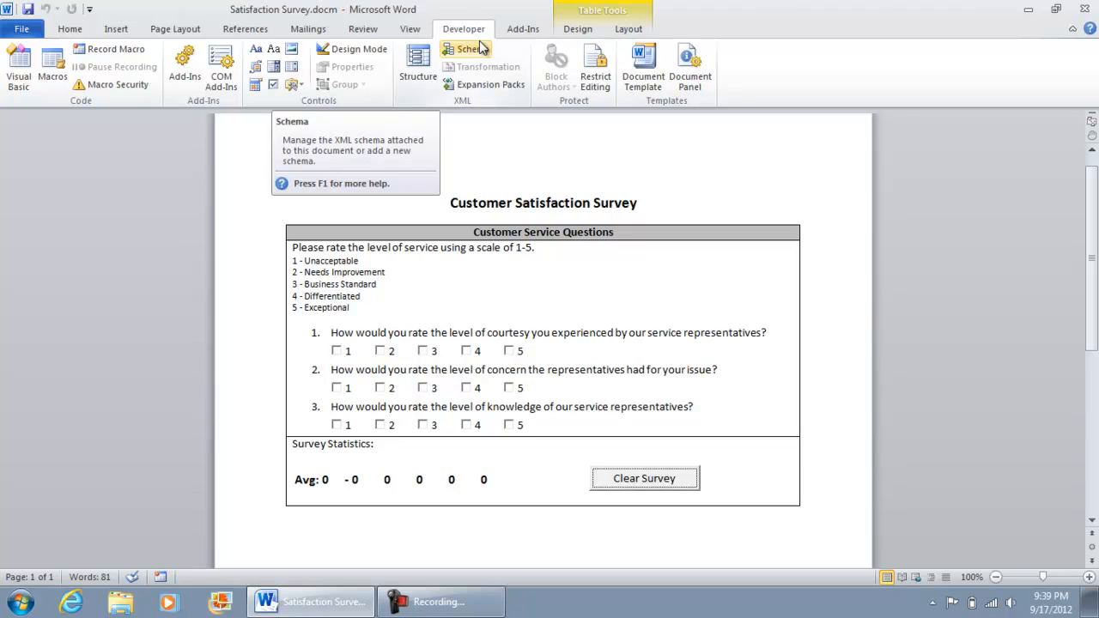
{"action": "mouse_move", "coordinate": [484, 67]}
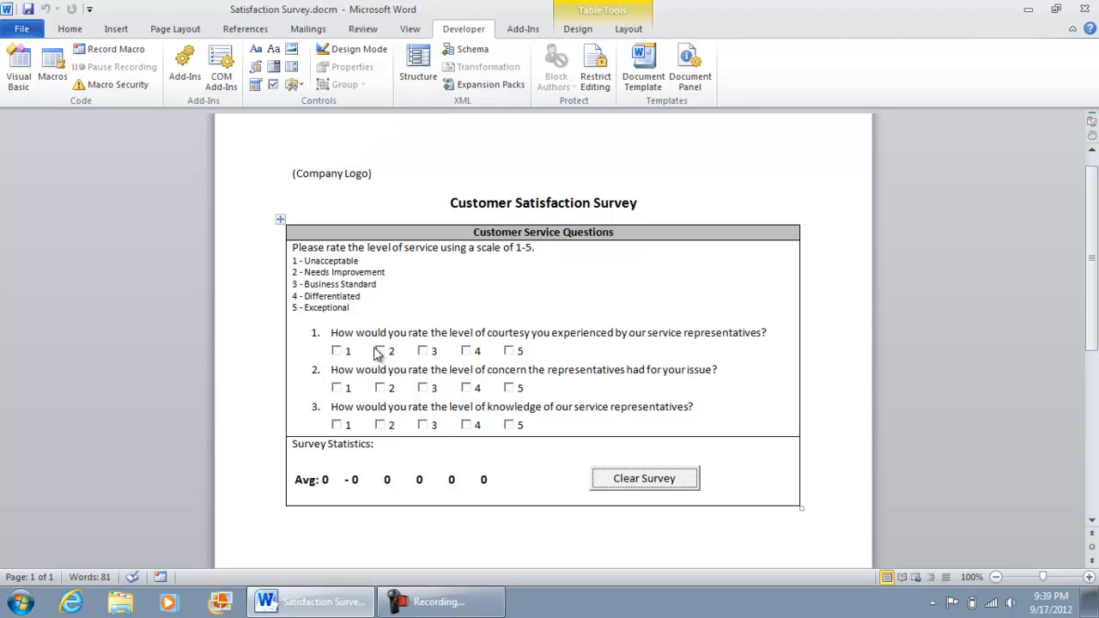
{"action": "mouse_move", "coordinate": [598, 477]}
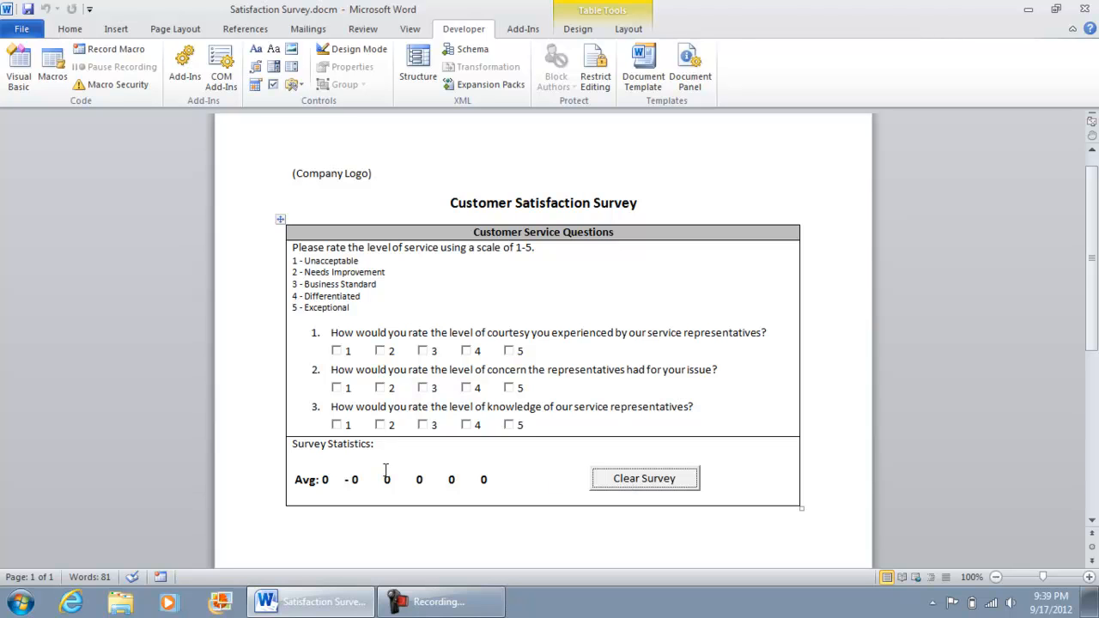
{"action": "mouse_move", "coordinate": [343, 397]}
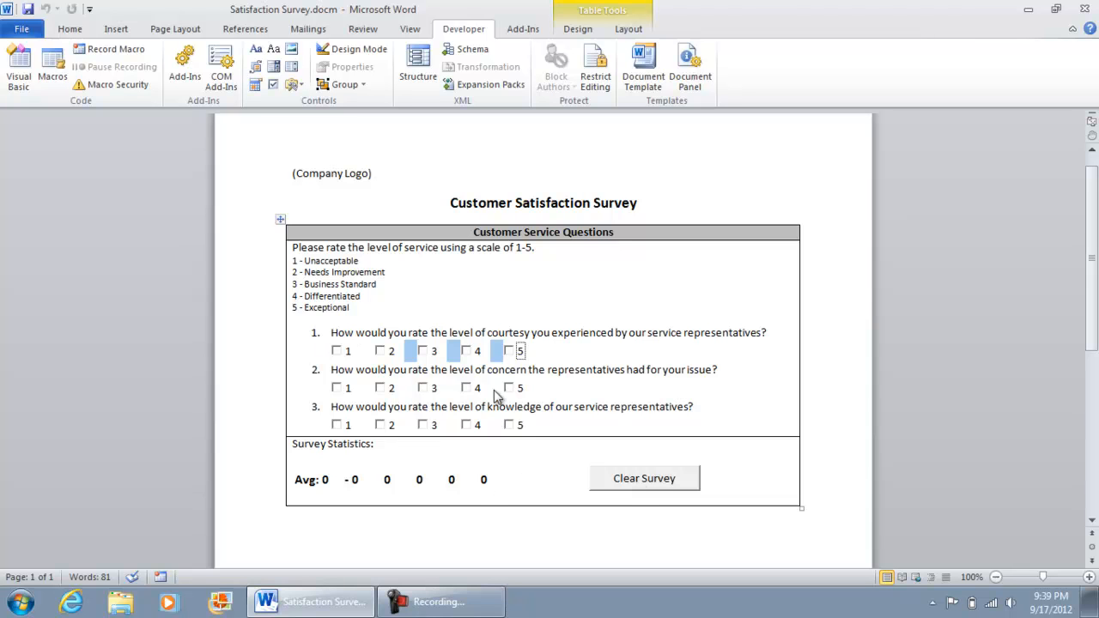
{"action": "mouse_move", "coordinate": [489, 402]}
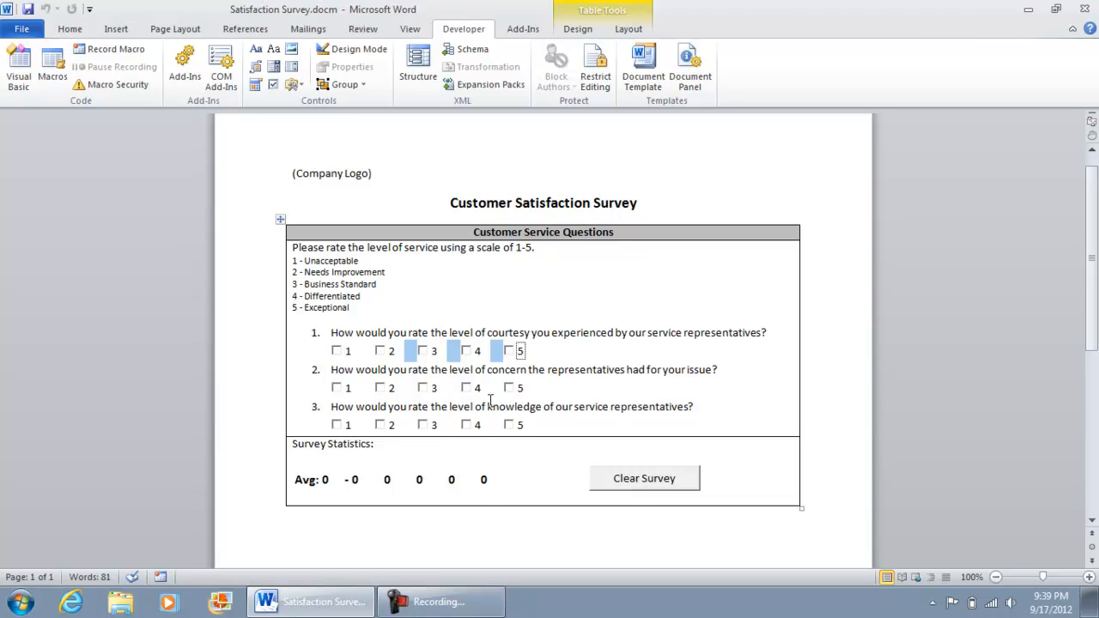